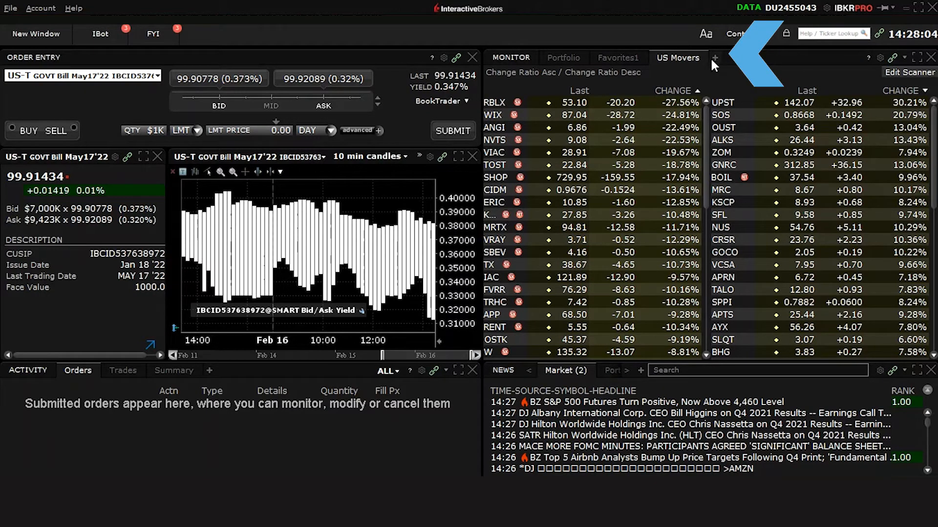
Open the predefined watchlists library from the Monitor's add-tab choices
{"action": "left_click", "coordinate": [714, 57]}
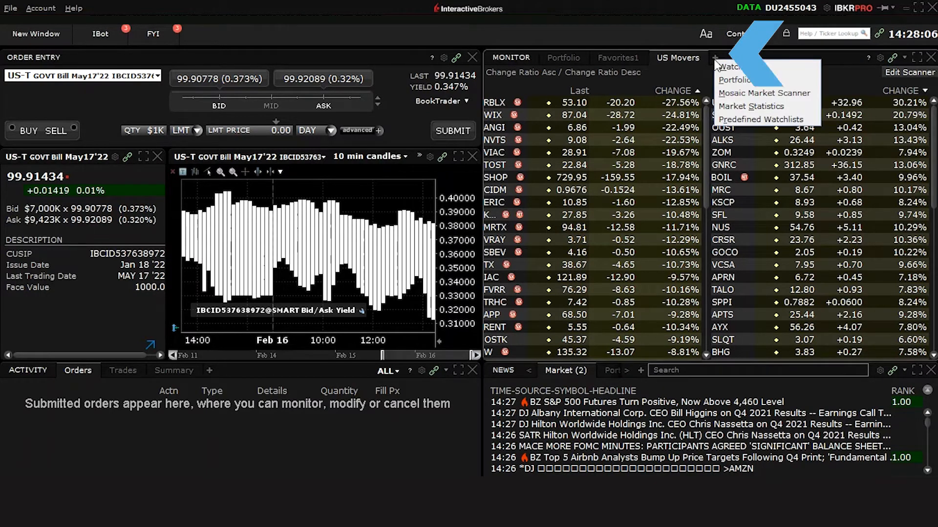
{"action": "mouse_move", "coordinate": [760, 119]}
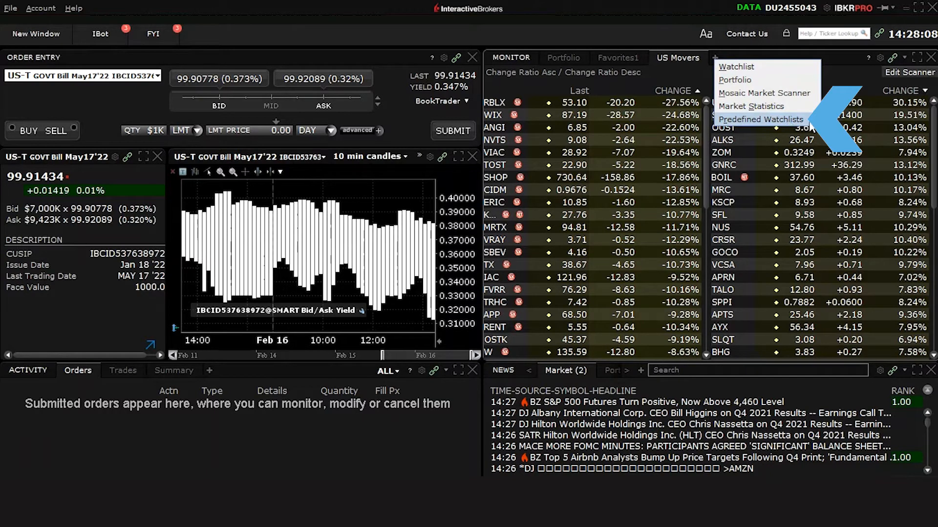
{"action": "left_click", "coordinate": [761, 119]}
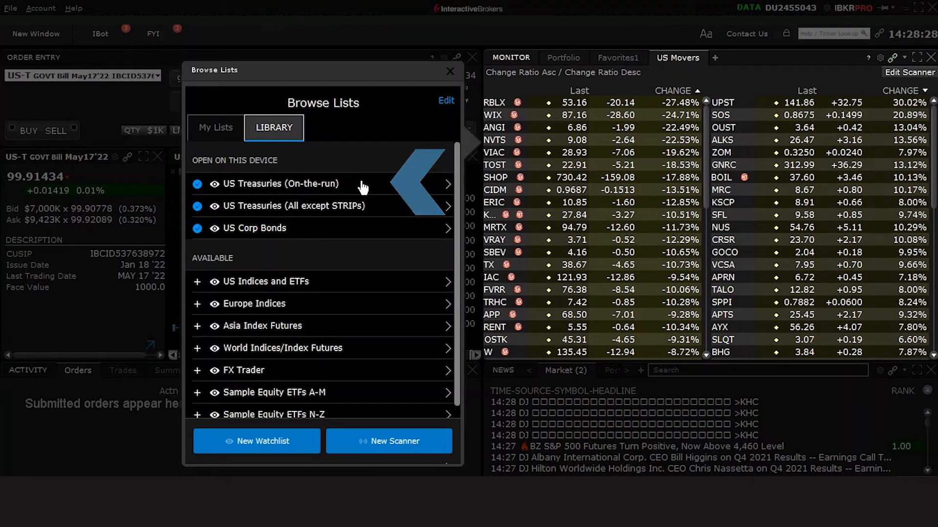
Add the US Treasuries (On-the-run) watchlist as a Monitor tab
{"action": "left_click", "coordinate": [280, 183]}
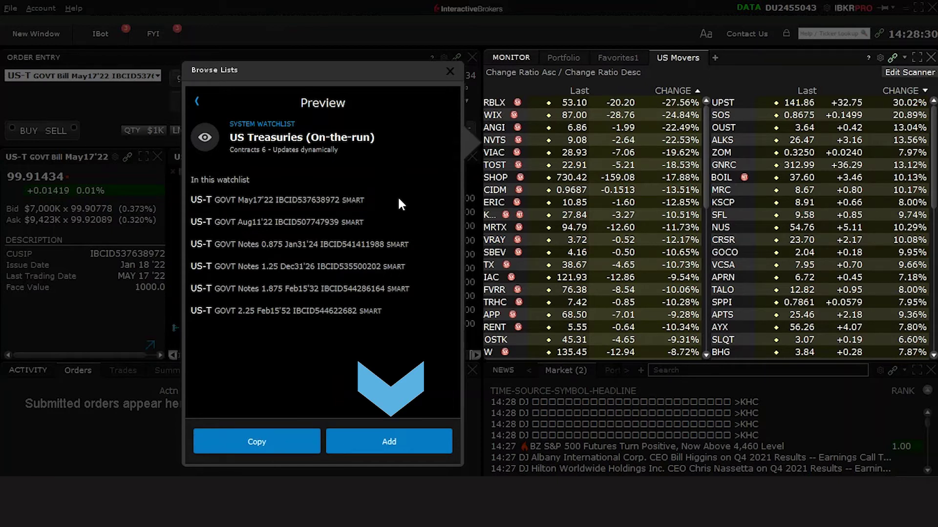
{"action": "left_click", "coordinate": [389, 441]}
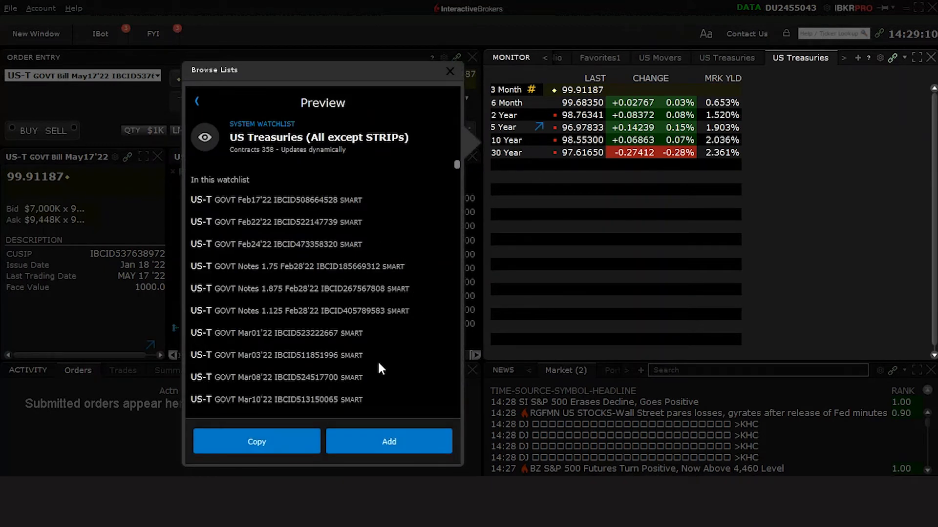
Add the US Treasuries (All except STRIPs) list as a tab and scroll through its bills and notes
{"action": "left_click", "coordinate": [389, 441]}
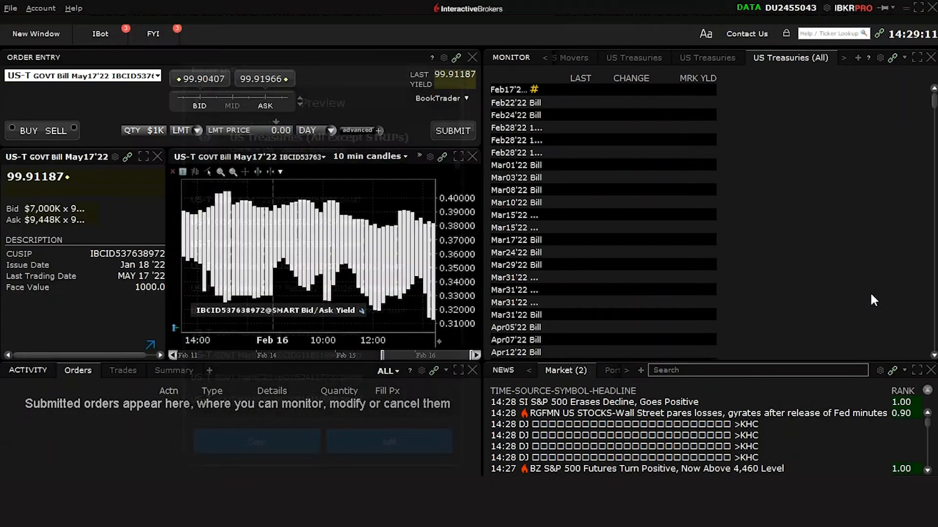
{"action": "scroll", "scroll_direction": "down", "scroll_amount": 3}
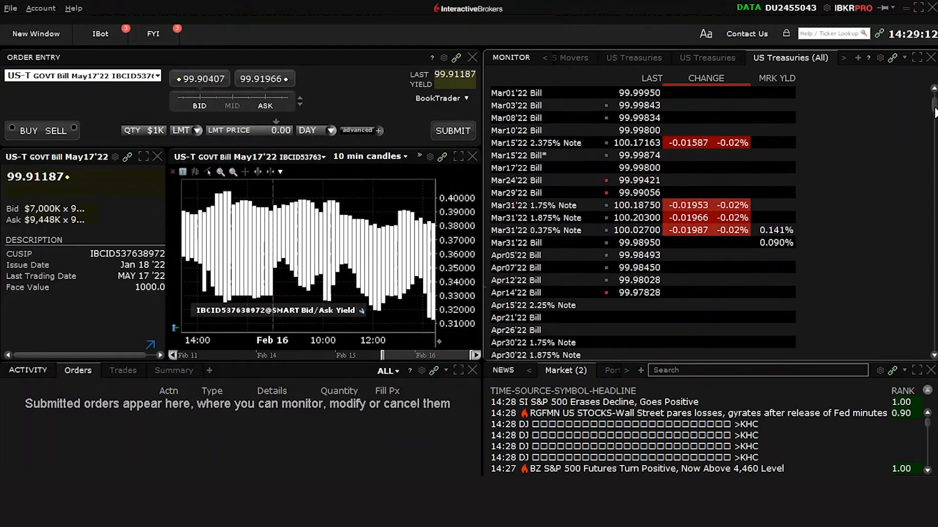
{"action": "scroll", "scroll_direction": "down", "scroll_amount": 3}
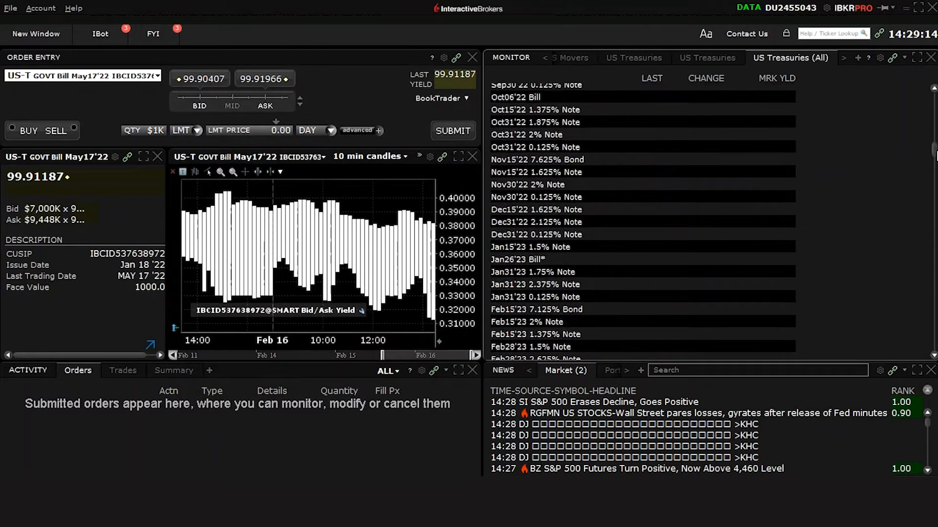
{"action": "scroll", "scroll_direction": "down", "scroll_amount": 3}
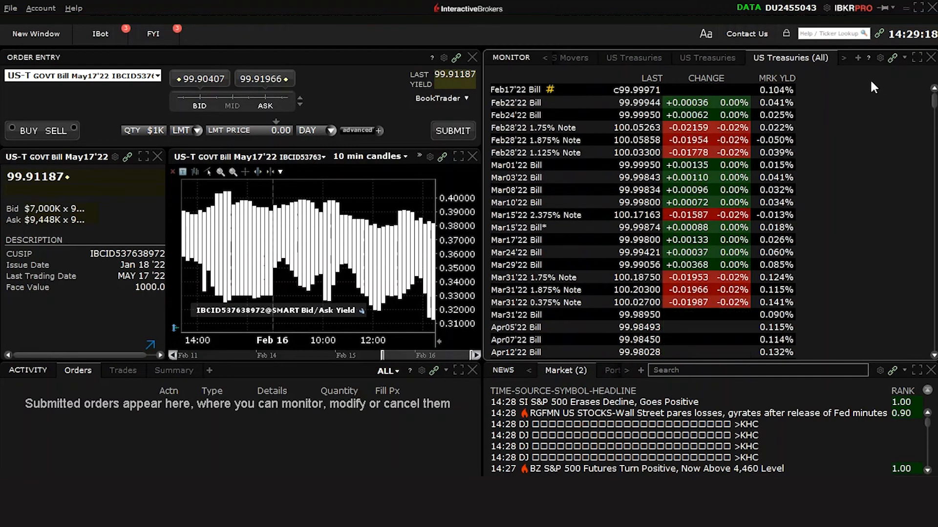
Add the US Corp Bonds predefined watchlist as another Monitor tab
{"action": "left_click", "coordinate": [855, 57]}
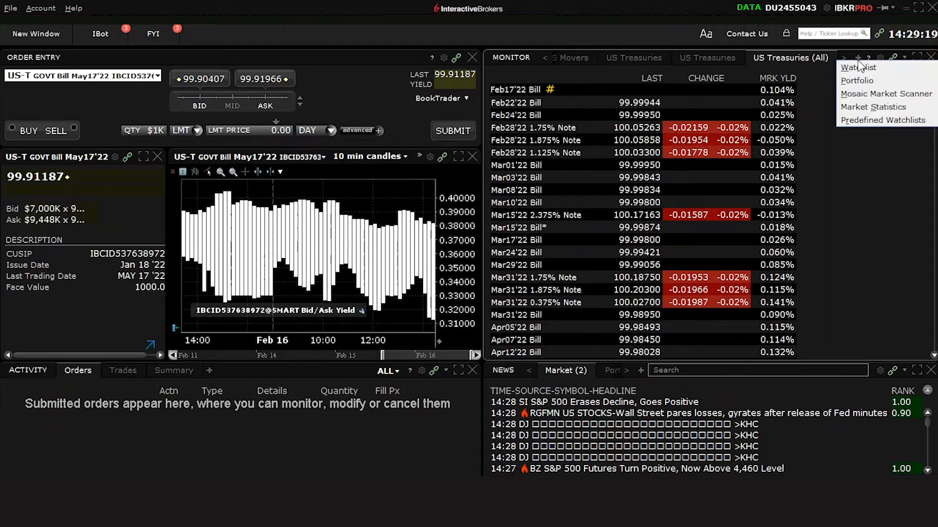
{"action": "left_click", "coordinate": [856, 68]}
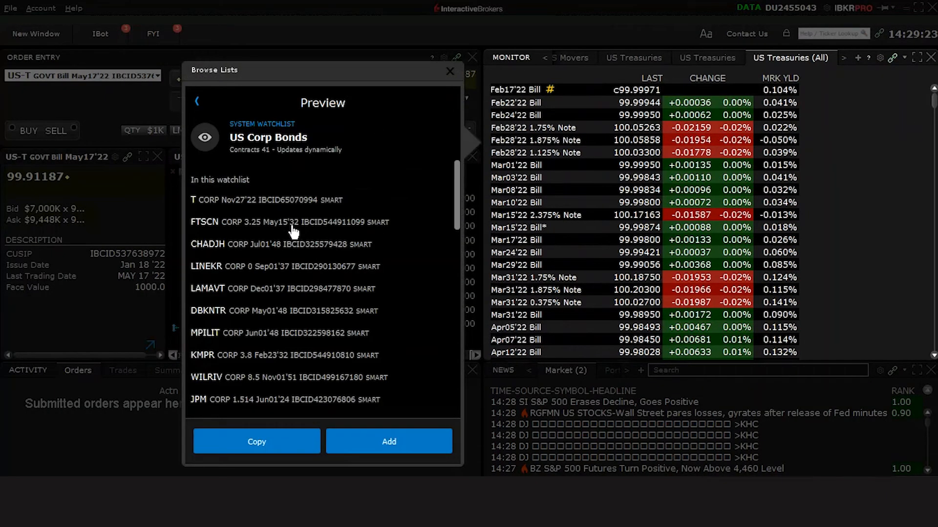
{"action": "mouse_move", "coordinate": [433, 448]}
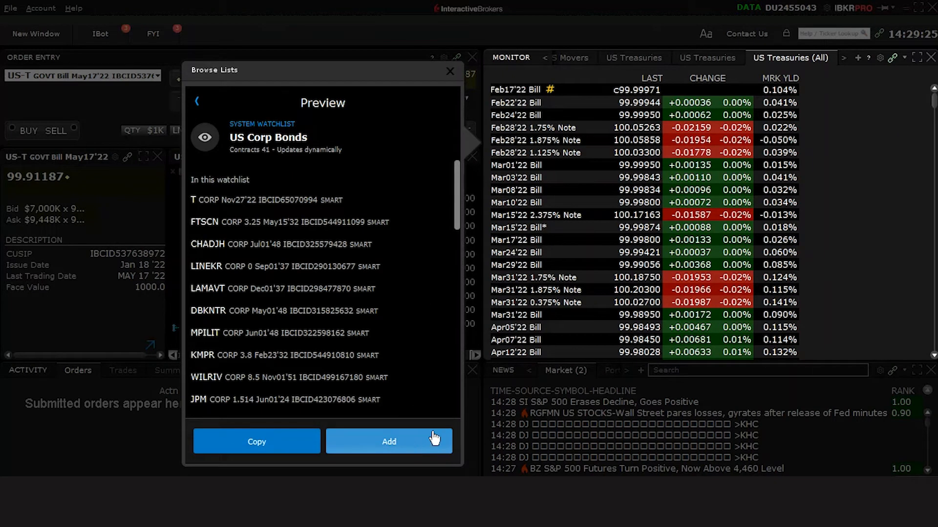
{"action": "left_click", "coordinate": [389, 441]}
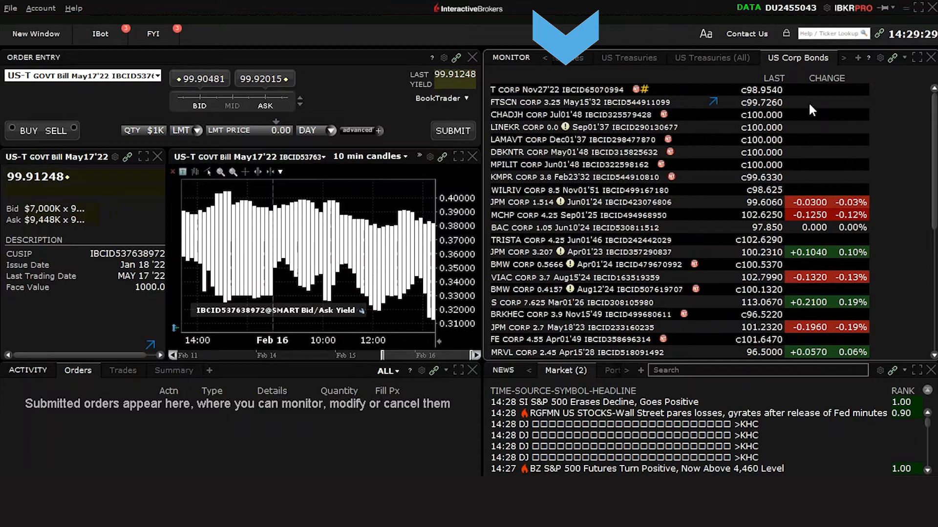
{"action": "mouse_move", "coordinate": [882, 108]}
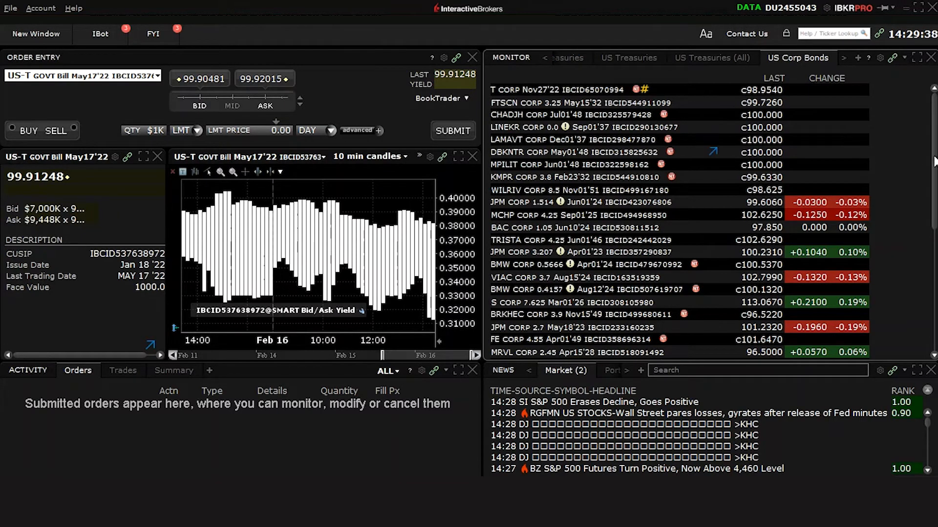
Scroll the US Corp Bonds tab to see AIG, Verizon and Tyson bonds
{"action": "scroll", "scroll_direction": "down", "scroll_amount": 3}
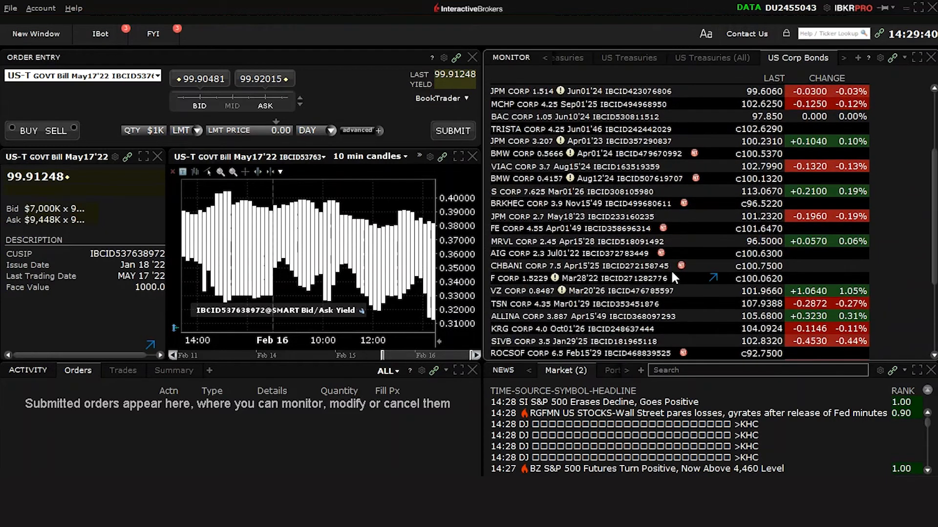
{"action": "mouse_move", "coordinate": [681, 267]}
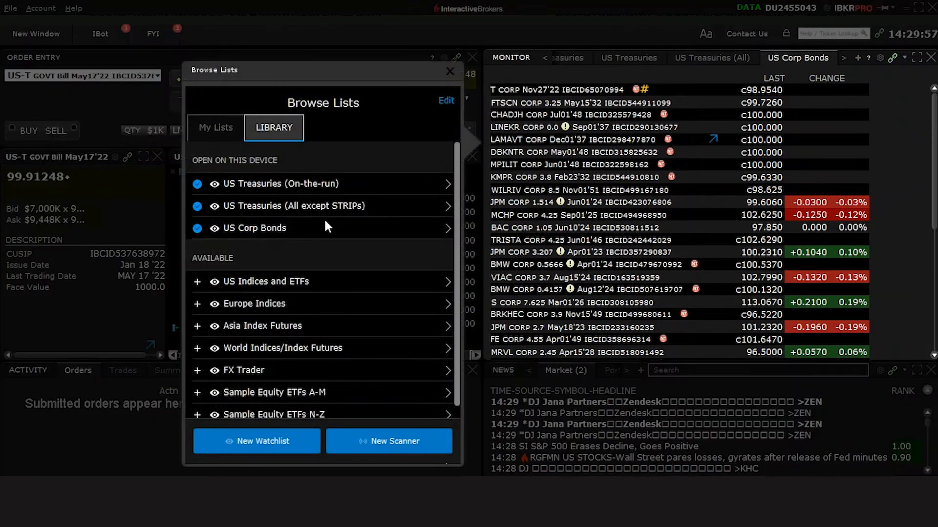
Make a personal copy of the US Corp Bonds system watchlist
{"action": "left_click", "coordinate": [254, 228]}
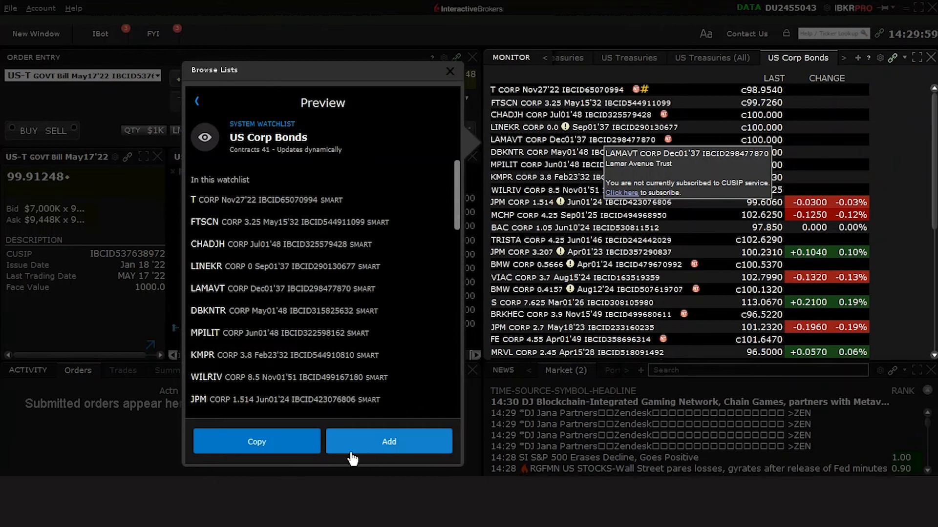
{"action": "left_click", "coordinate": [257, 441]}
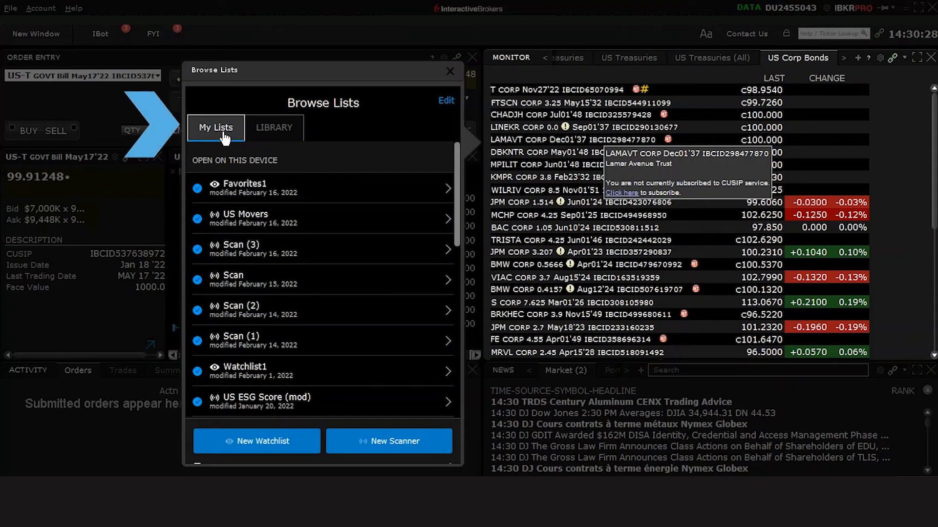
Preview the copied US Corp Bonds 2 watchlist with its 41 contracts
{"action": "scroll", "scroll_direction": "down", "scroll_amount": 3}
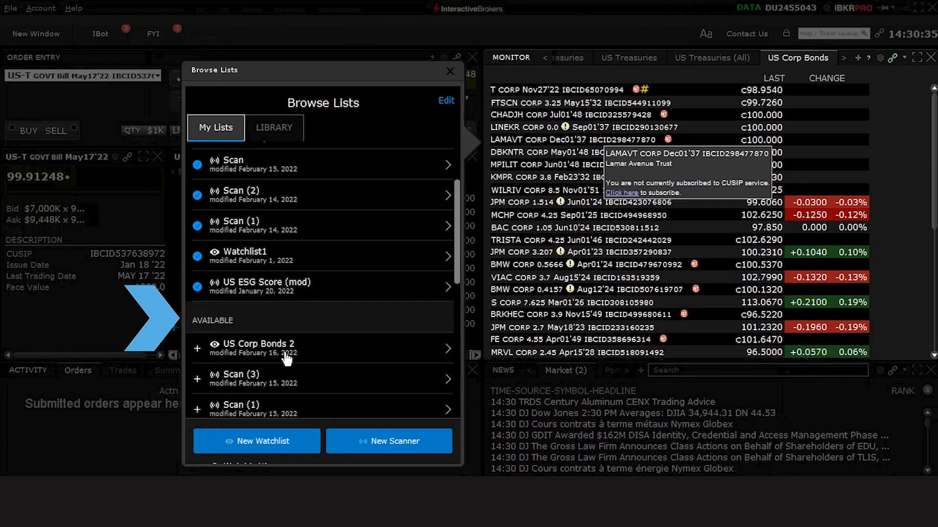
{"action": "left_click", "coordinate": [260, 344]}
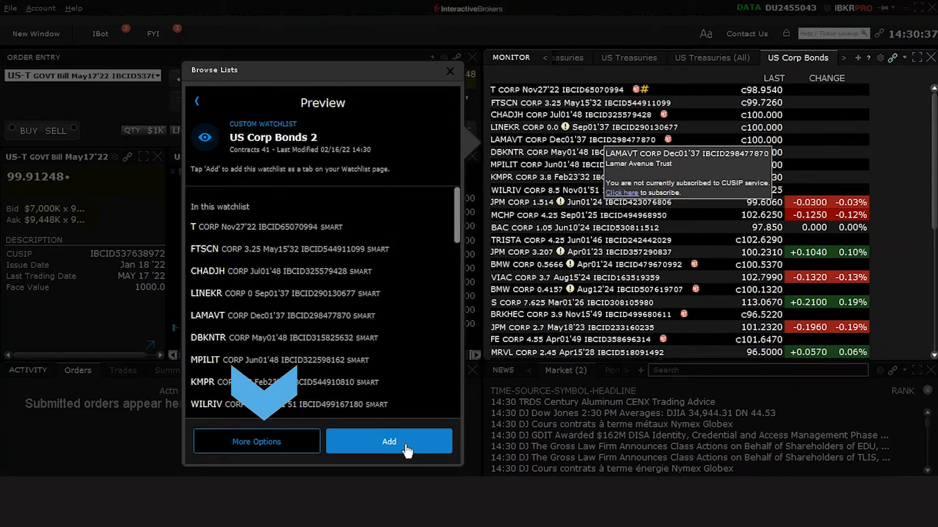
Add US Corp Bonds 2 as its own Monitor tab
{"action": "left_click", "coordinate": [388, 442]}
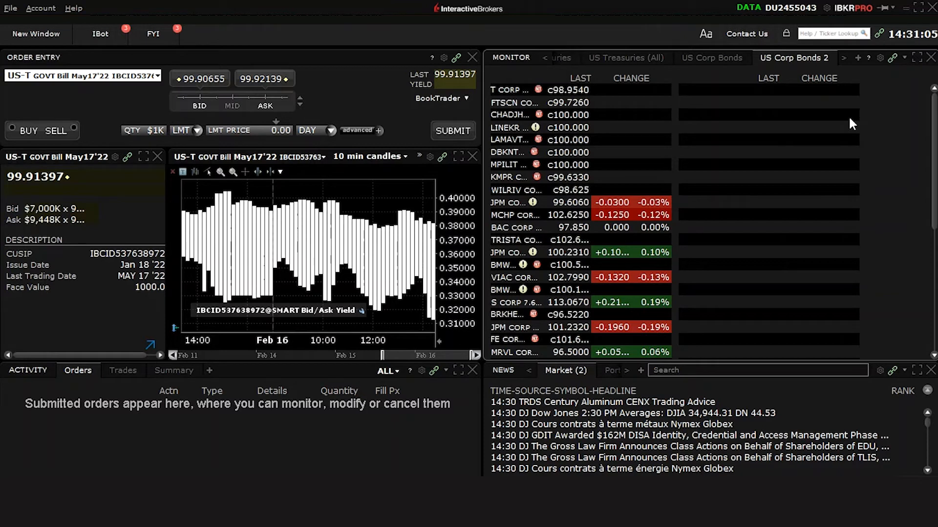
{"action": "mouse_move", "coordinate": [894, 98]}
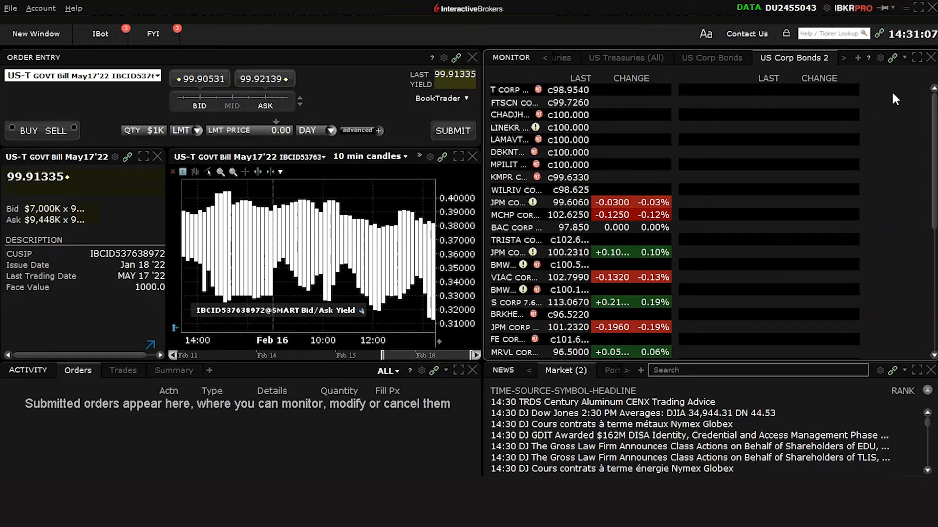
{"action": "mouse_move", "coordinate": [897, 86]}
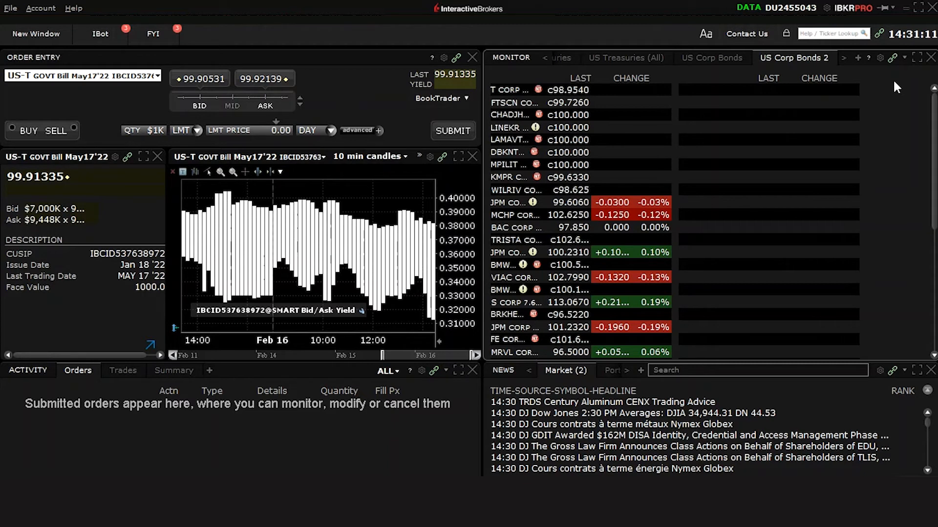
{"action": "mouse_move", "coordinate": [787, 33]}
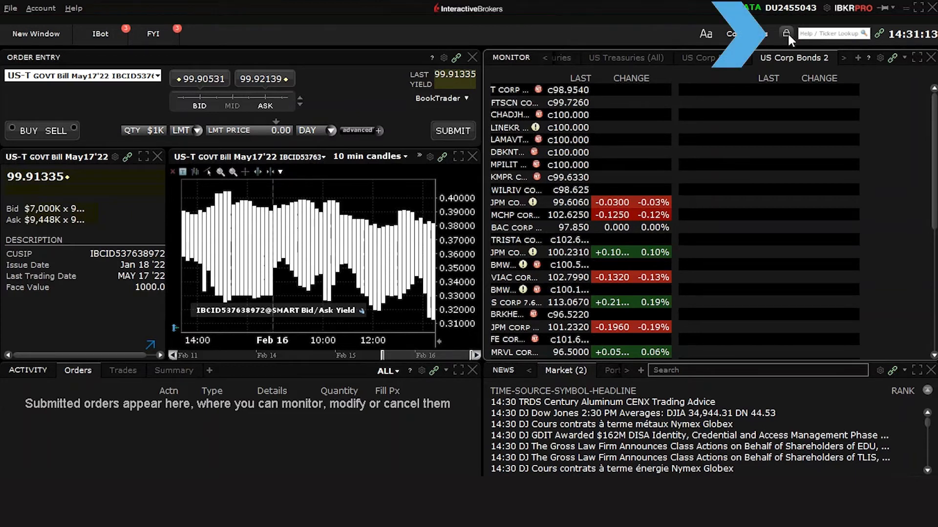
Unlock the layout, widen the Monitor panel across the top and save the layout change
{"action": "left_click", "coordinate": [786, 34]}
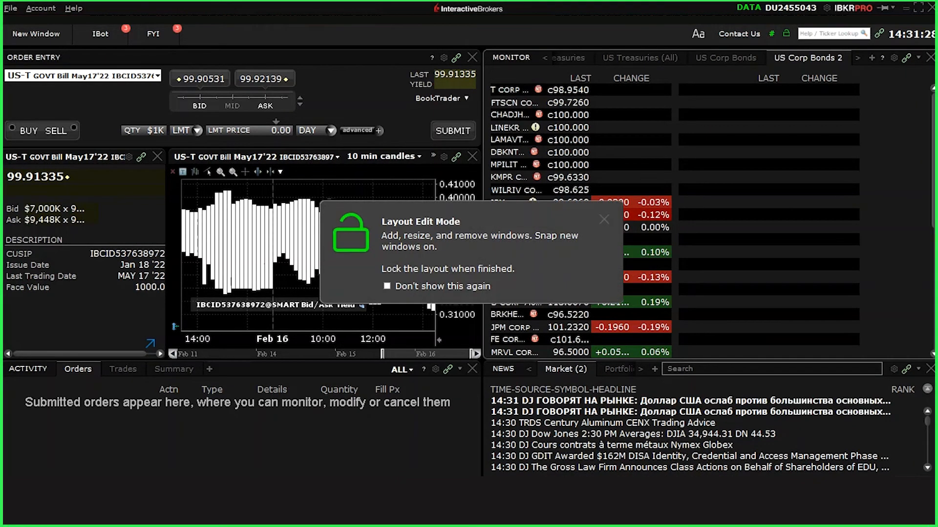
{"action": "left_click", "coordinate": [604, 219]}
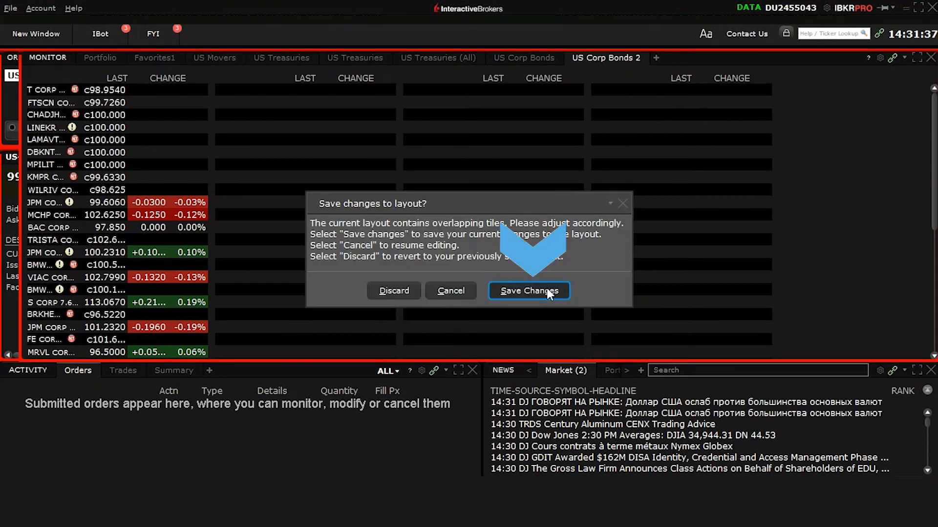
{"action": "left_click", "coordinate": [529, 290]}
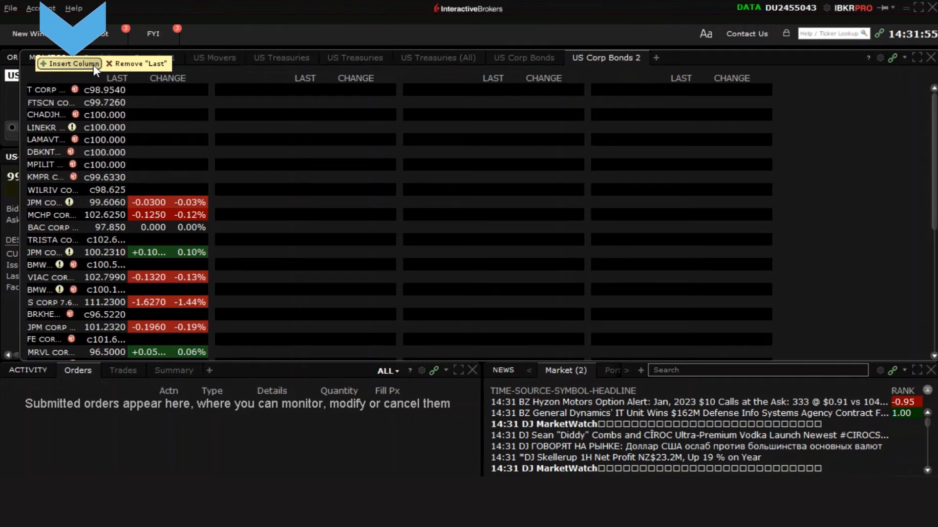
Insert a Company Name column into the US Corp Bonds 2 watchlist
{"action": "left_click", "coordinate": [69, 64]}
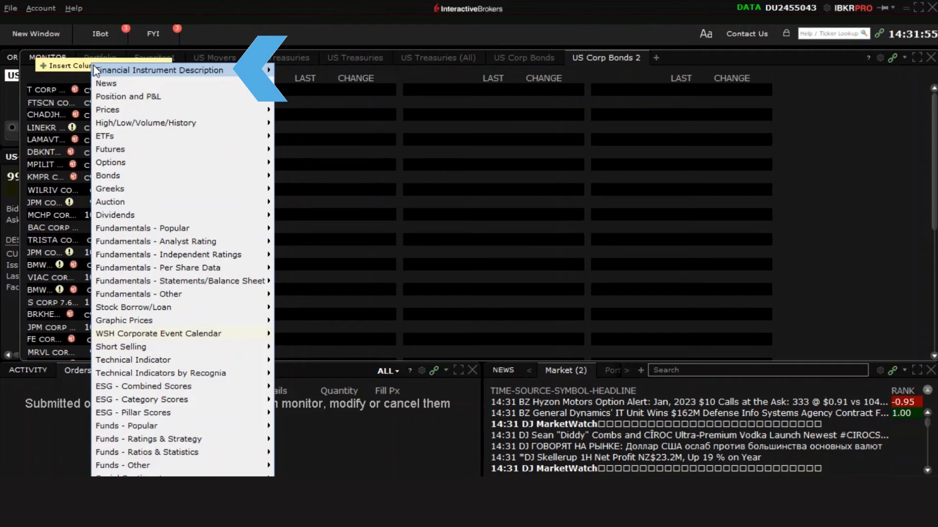
{"action": "mouse_move", "coordinate": [179, 70]}
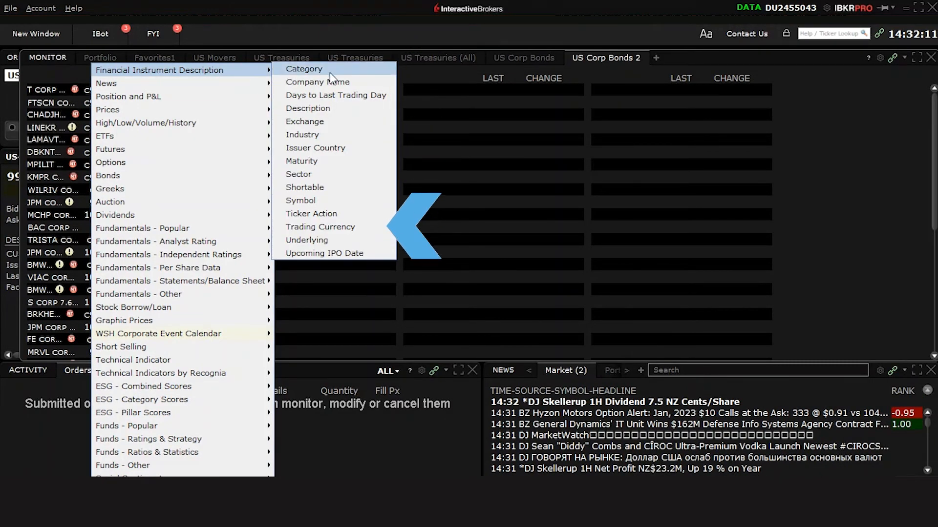
{"action": "mouse_move", "coordinate": [331, 82]}
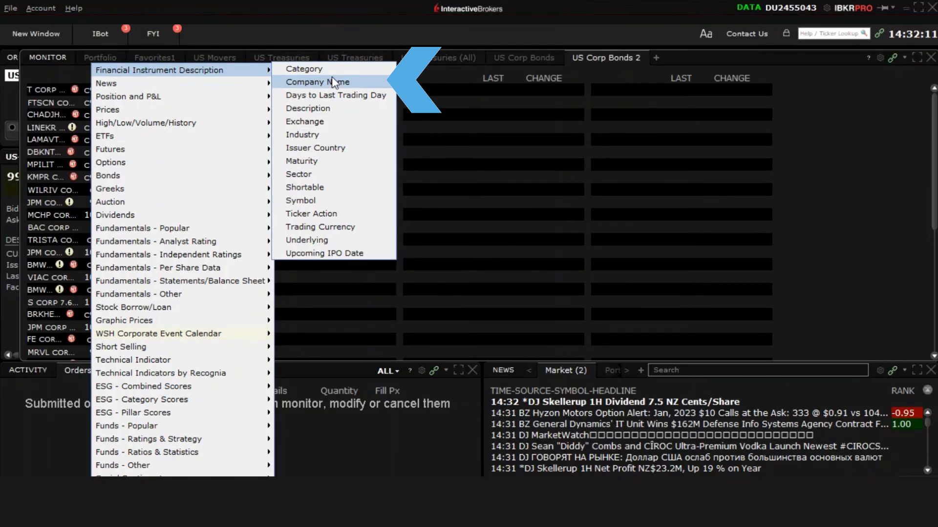
{"action": "left_click", "coordinate": [317, 81]}
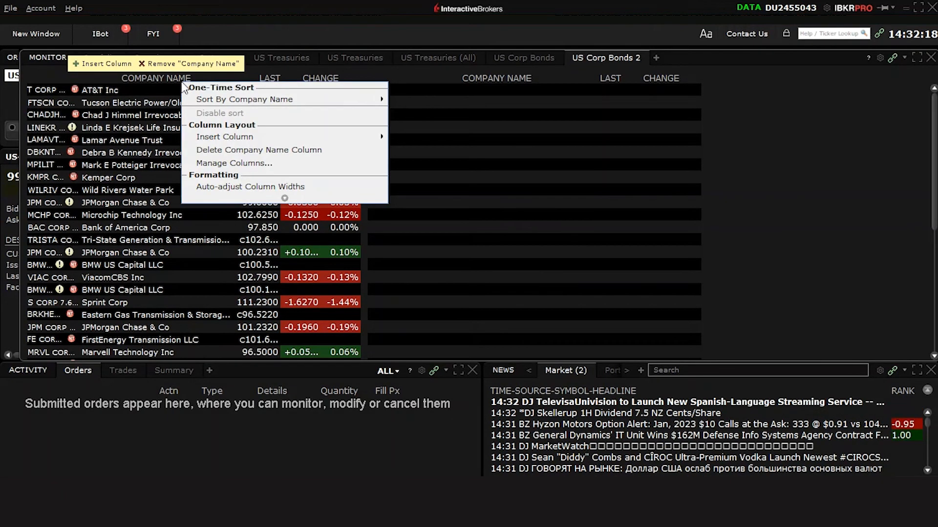
{"action": "mouse_move", "coordinate": [224, 136]}
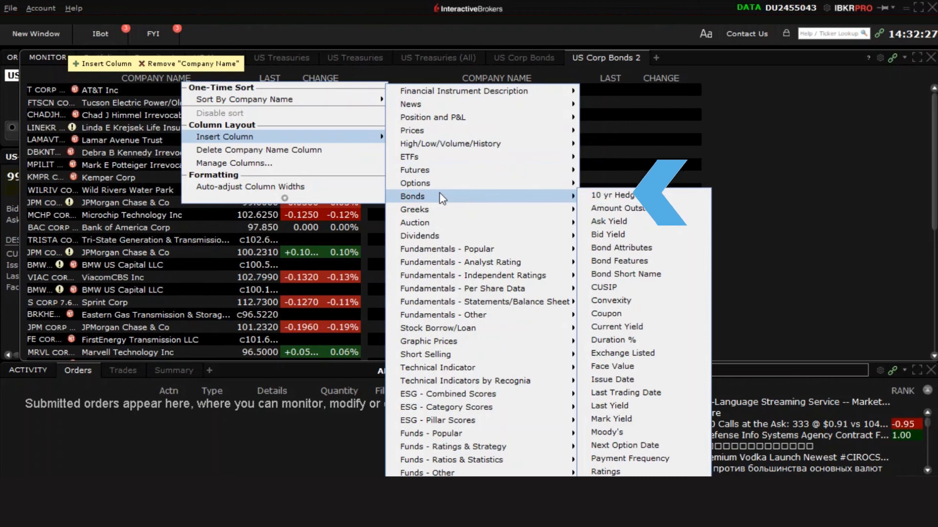
{"action": "mouse_move", "coordinate": [622, 291]}
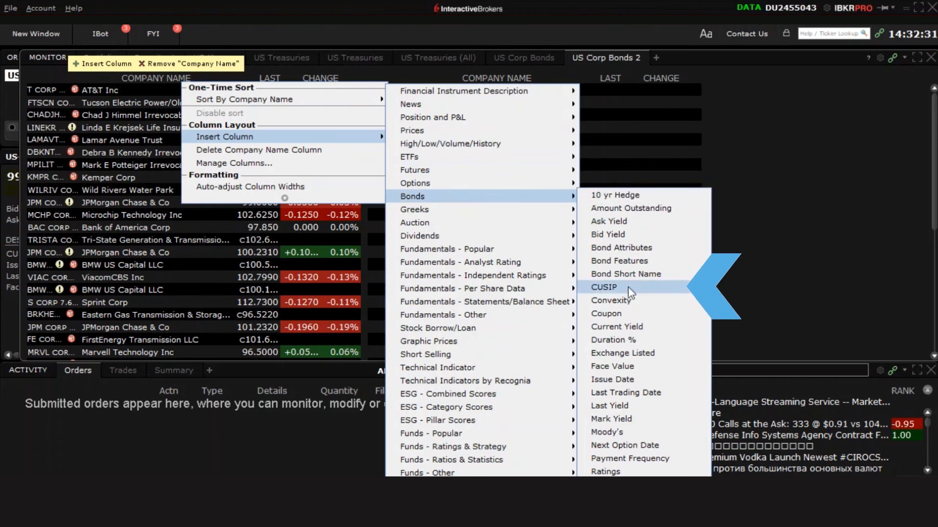